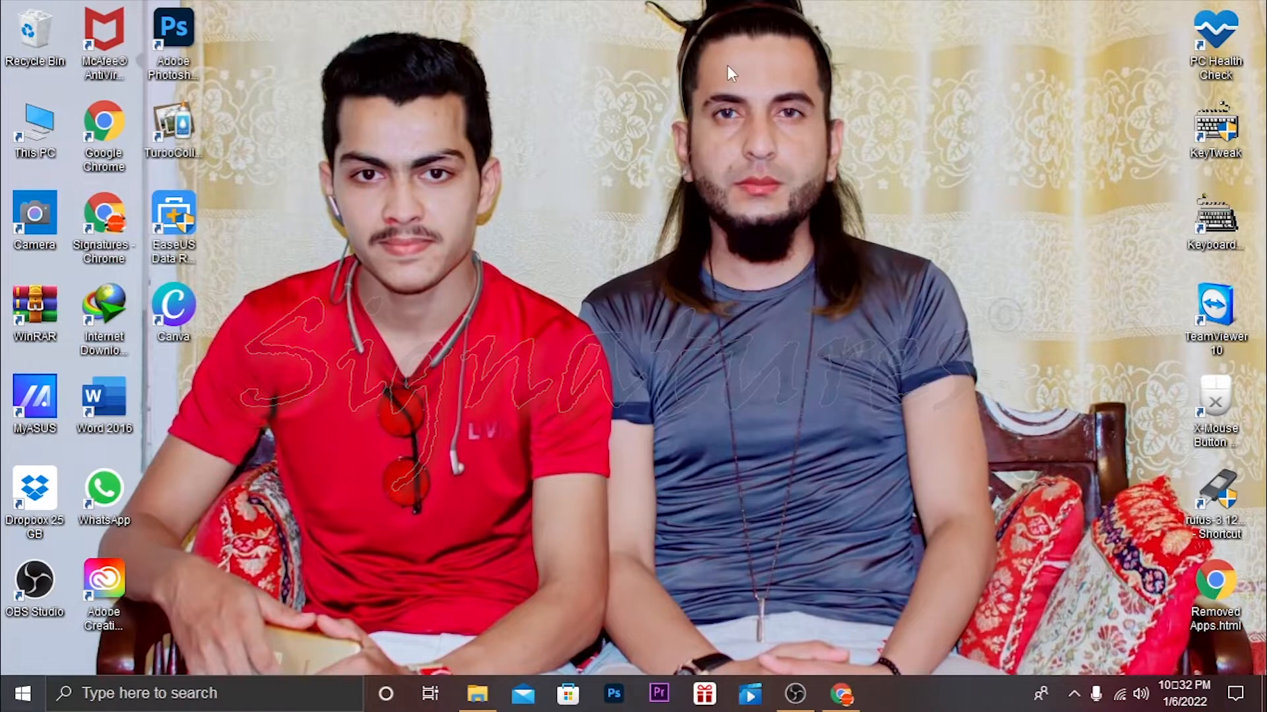
pyautogui.moveTo(1105, 566)
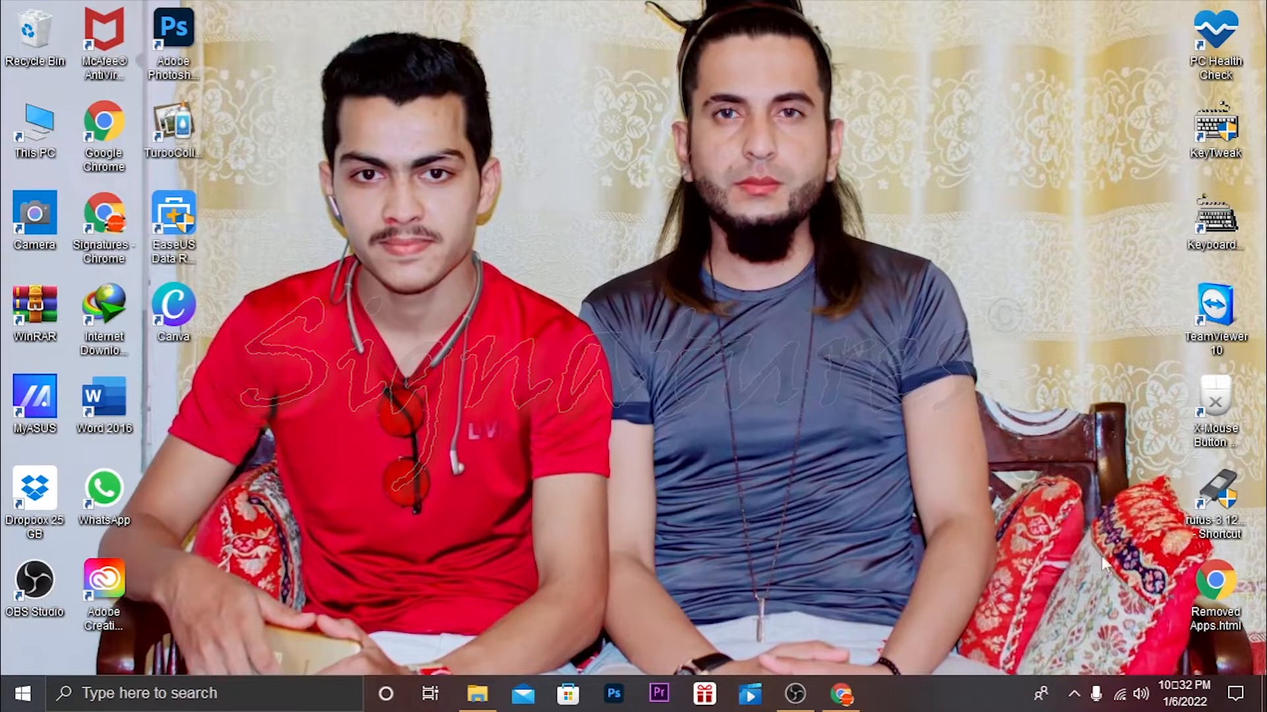
# - Bring up the Facebook post offering the free SadaPay MasterCard debit card
pyautogui.click(842, 693)
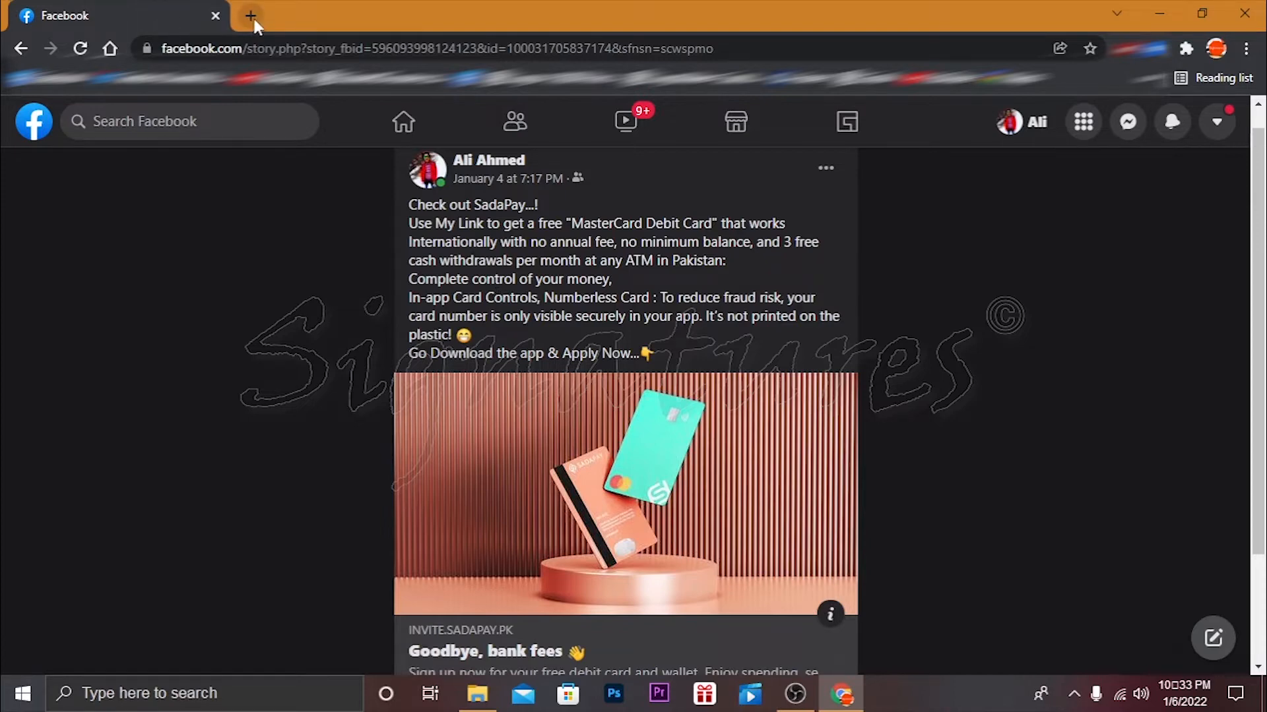
# - Load sadapay.pk in a new browser tab alongside the Facebook post
pyautogui.click(251, 16)
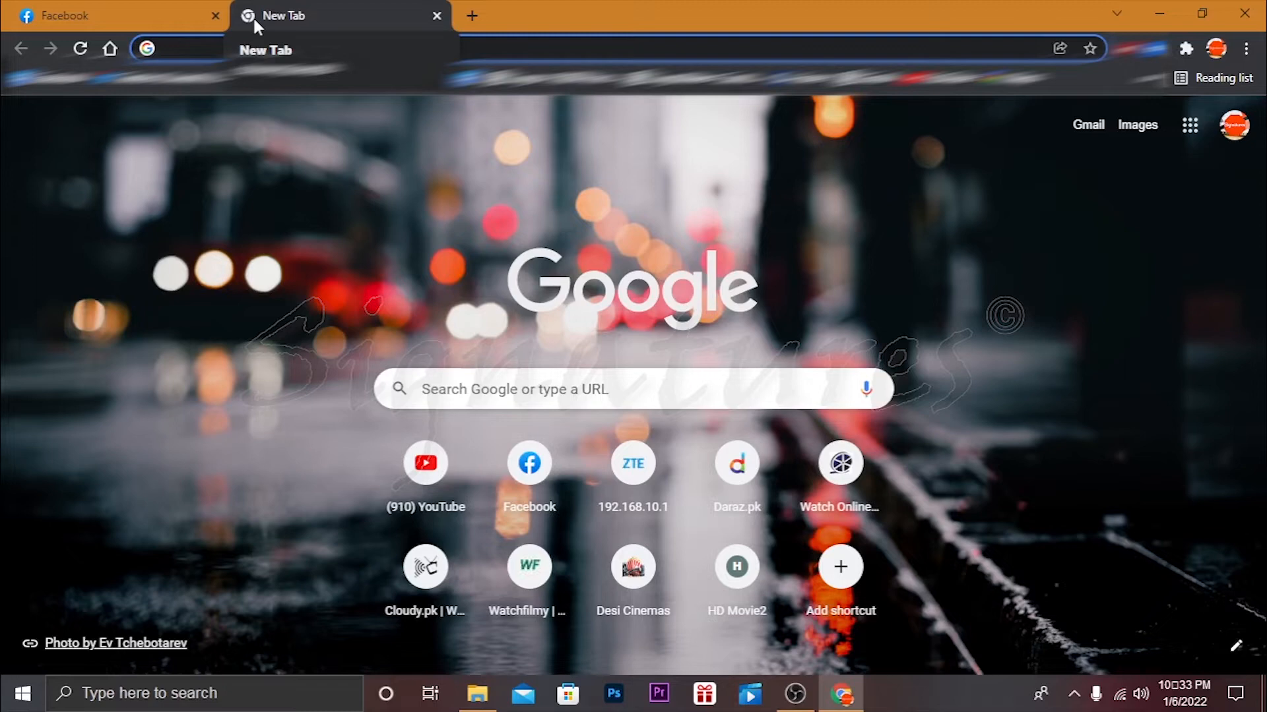
pyautogui.write('sadapay.pk')
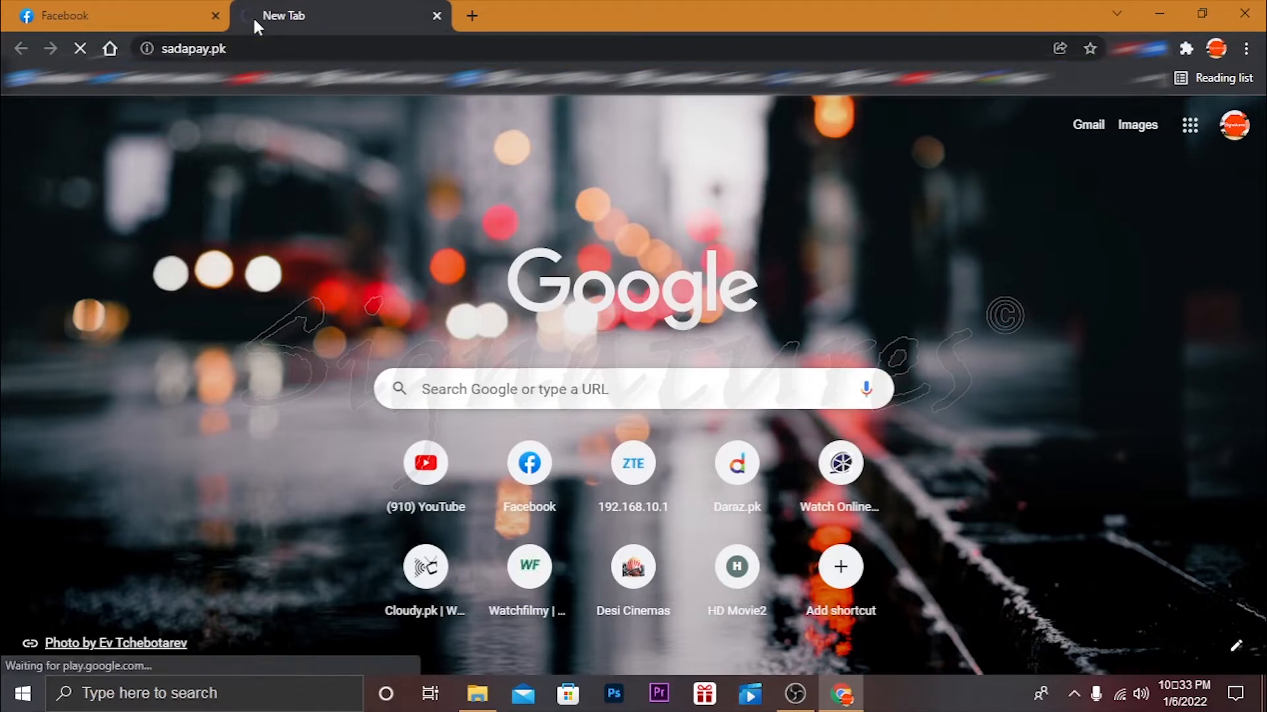
pyautogui.press('Return')
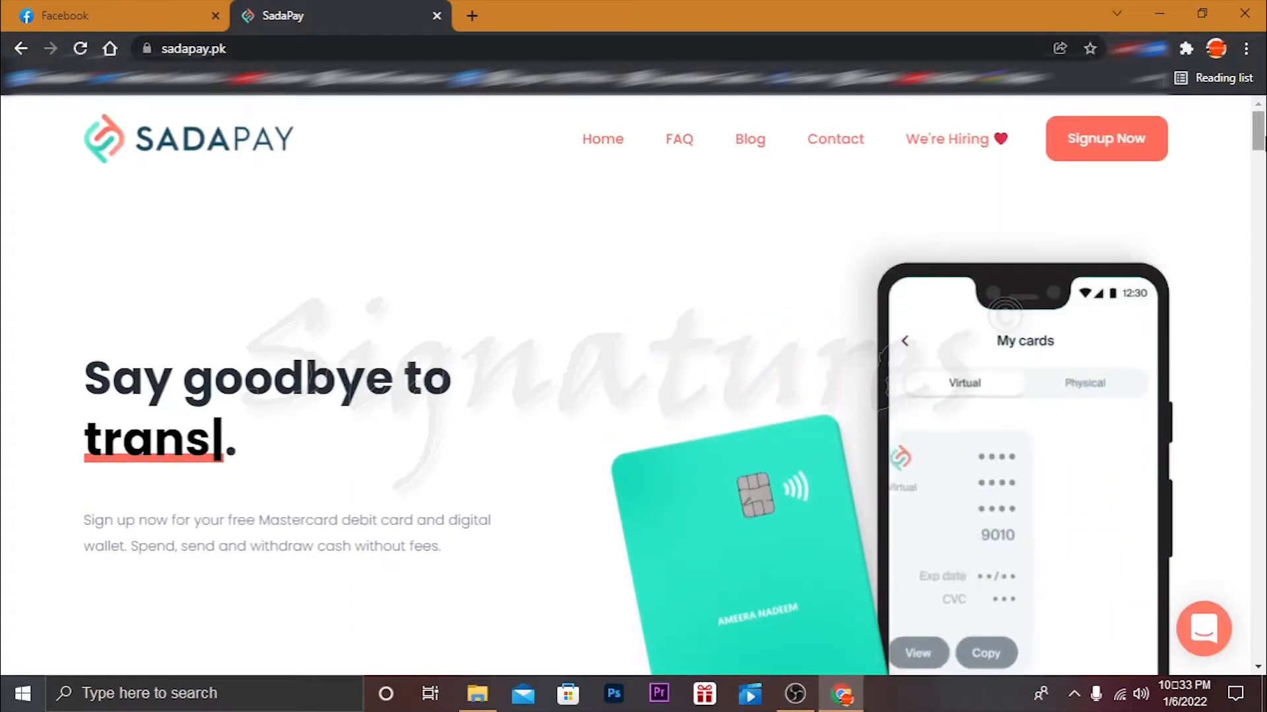
pyautogui.scroll(-3)
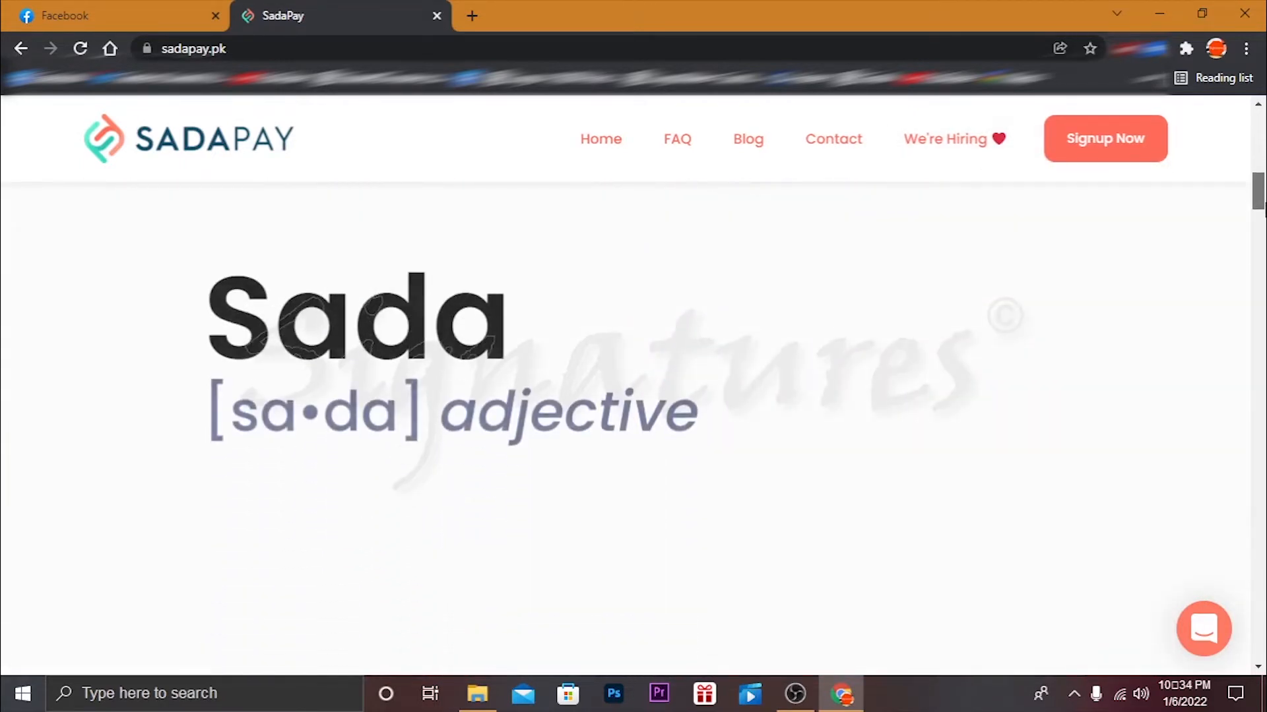
pyautogui.scroll(-3)
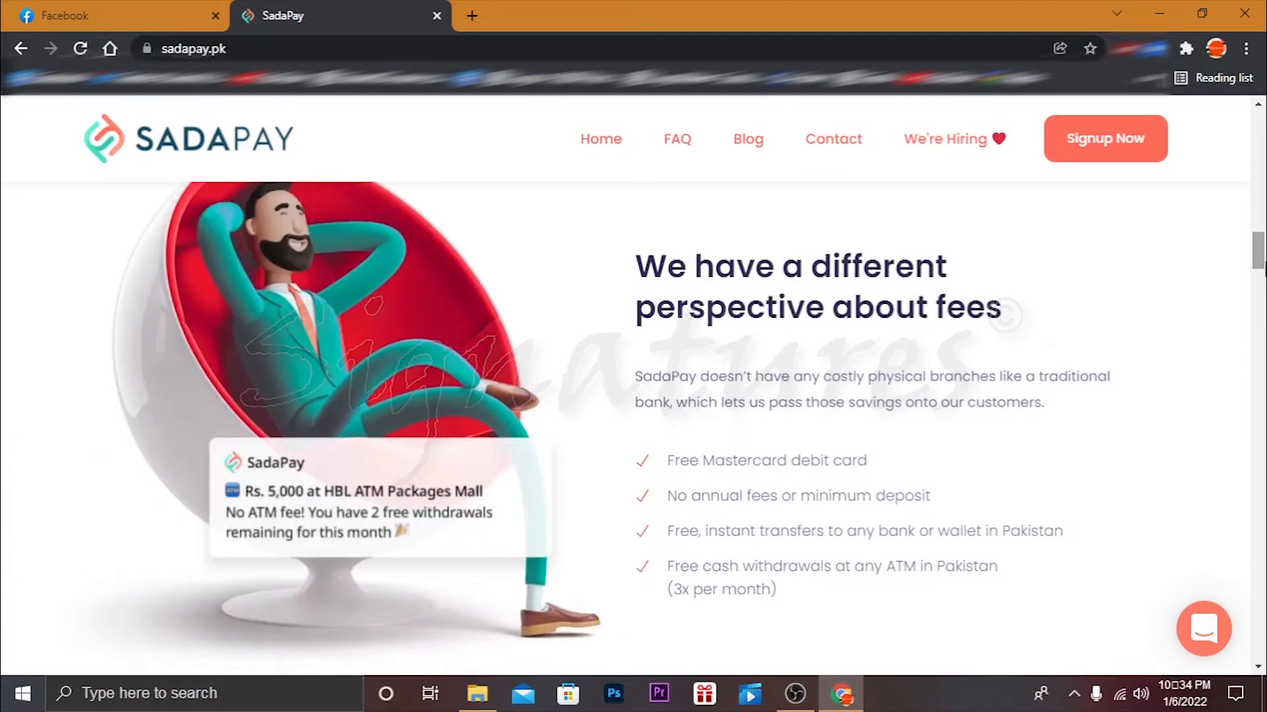
pyautogui.scroll(-3)
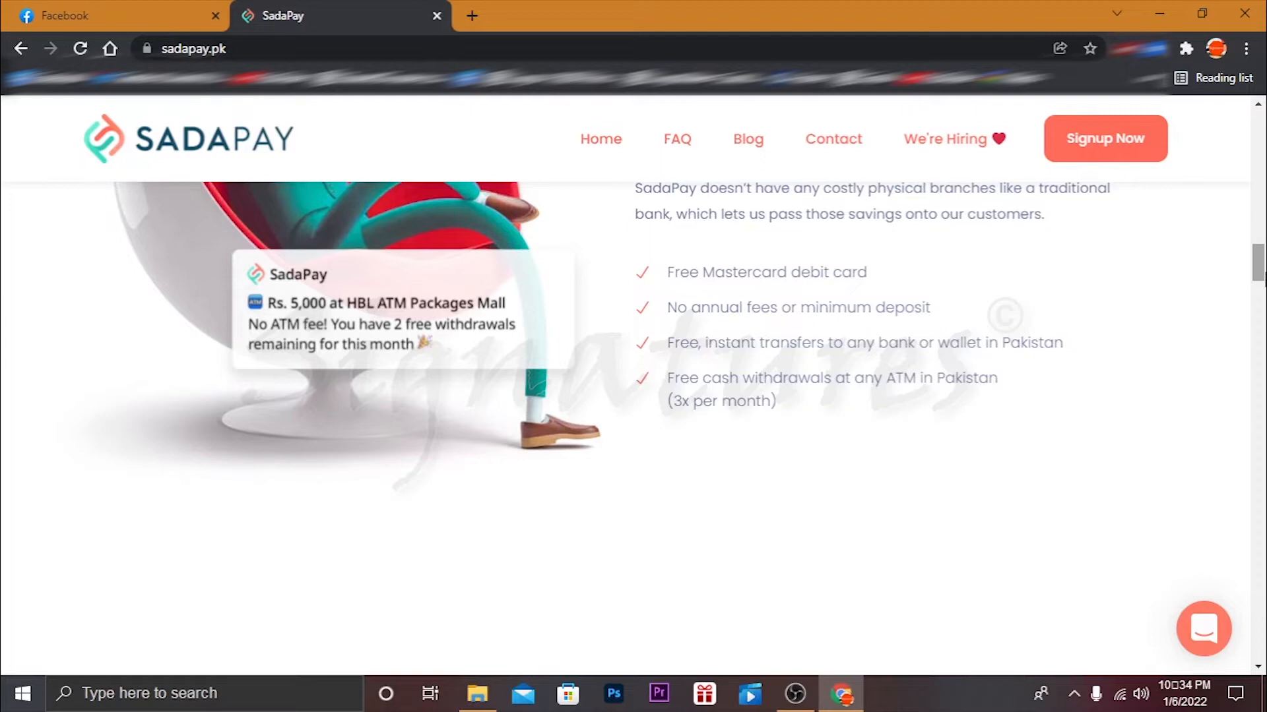
# - Browse down the SadaPay homepage to the 'Ready to join?' sign-up section
pyautogui.scroll(-3)
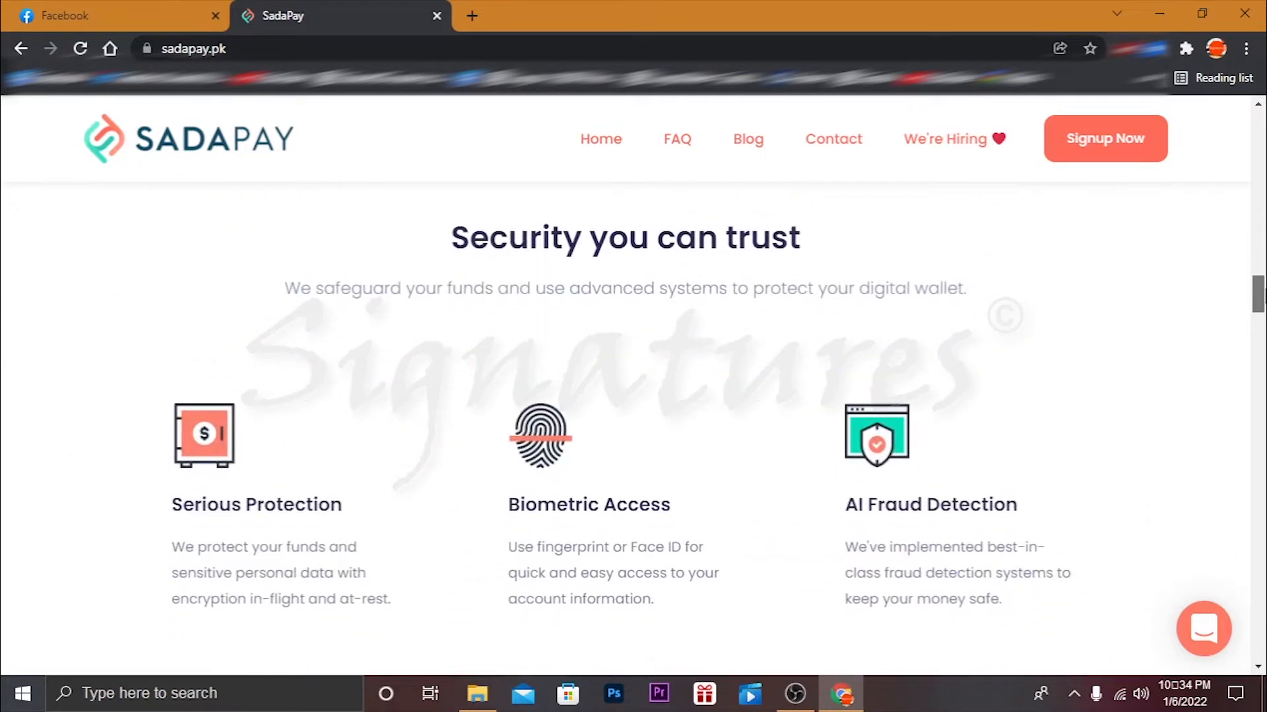
pyautogui.scroll(-3)
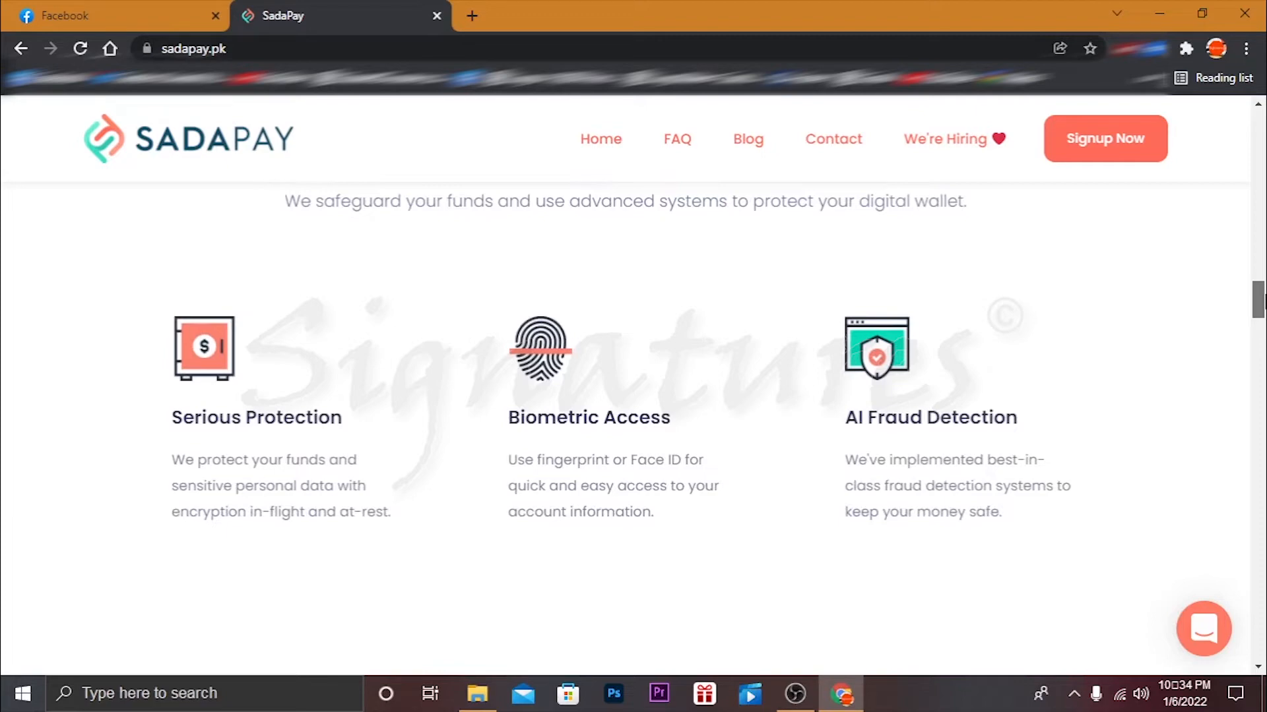
pyautogui.scroll(-3)
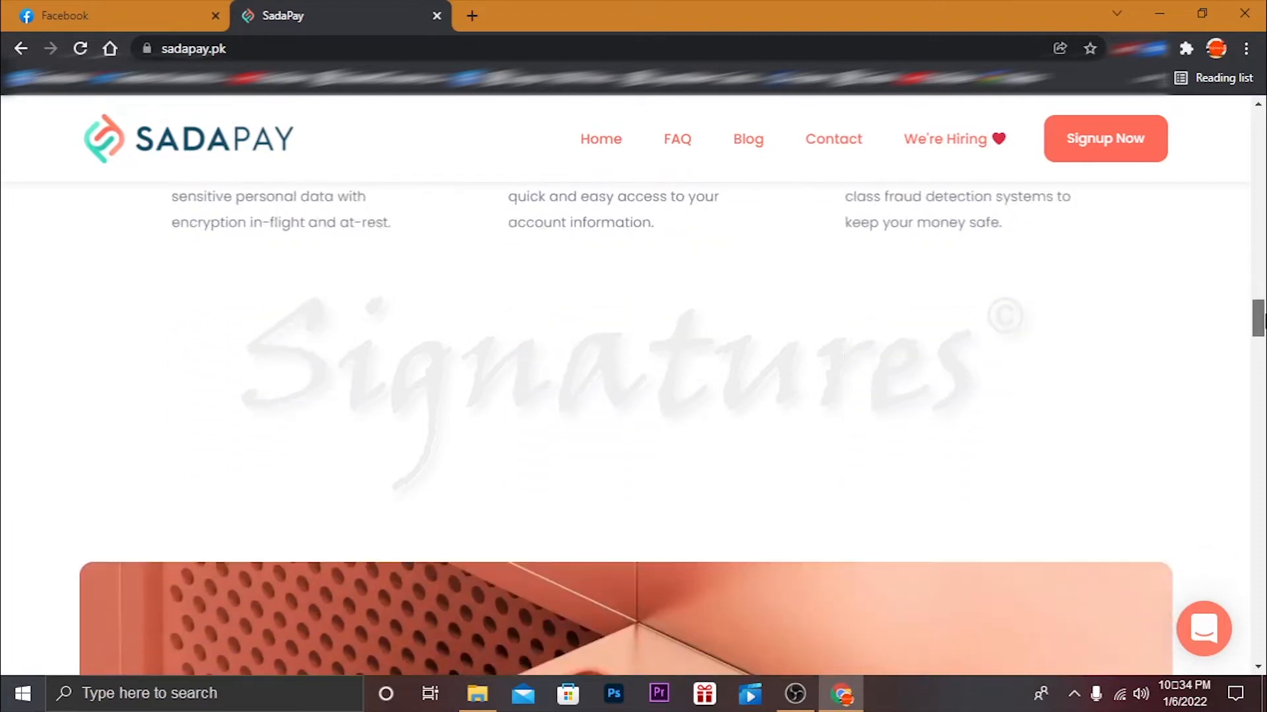
pyautogui.scroll(-3)
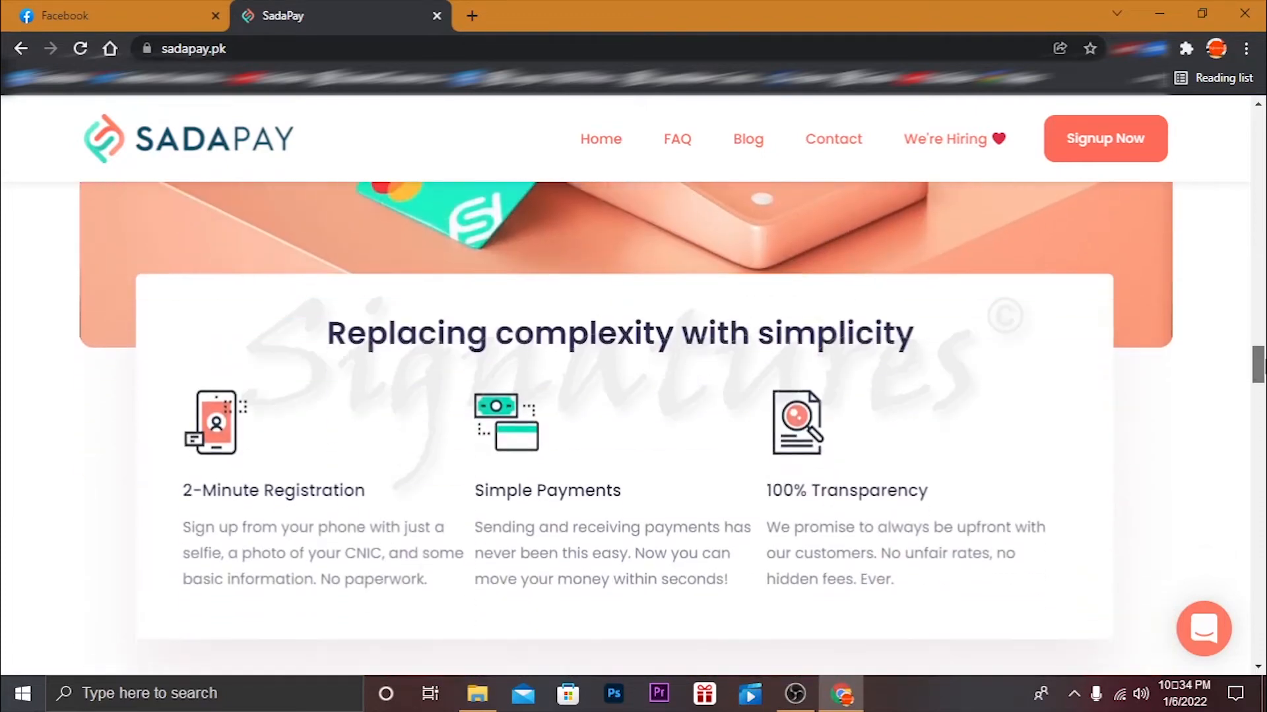
pyautogui.scroll(-3)
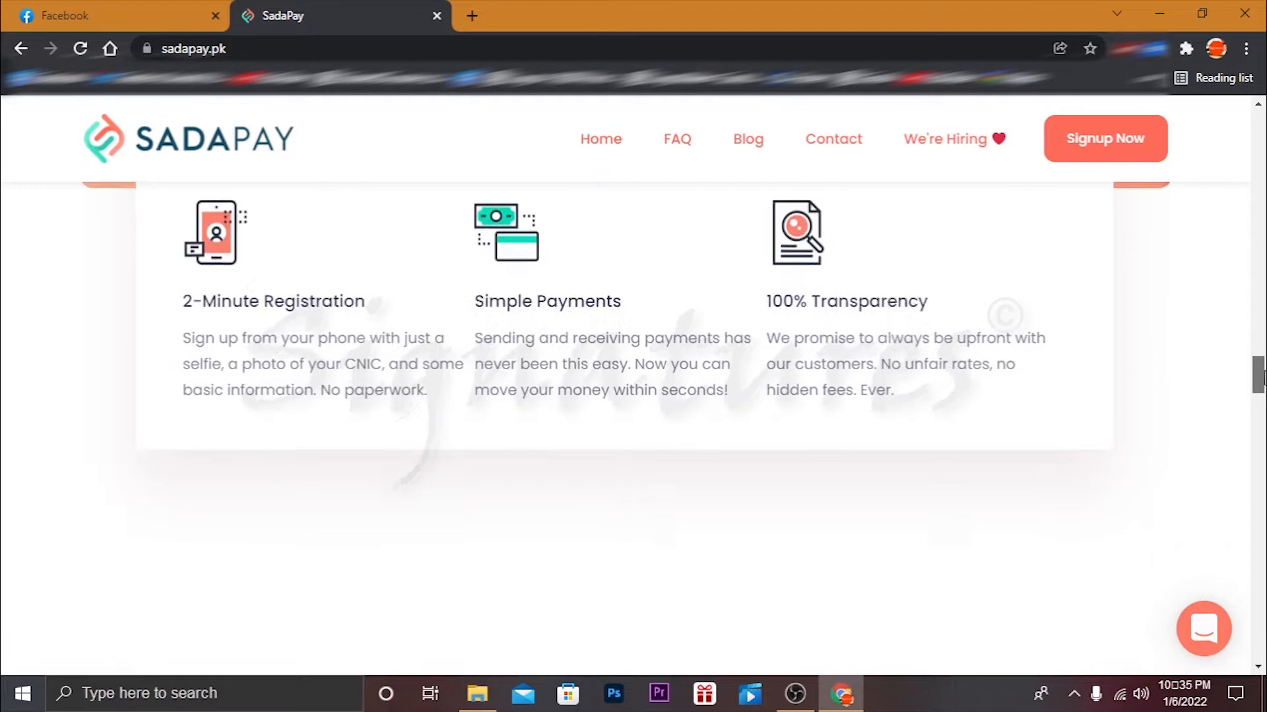
pyautogui.scroll(-3)
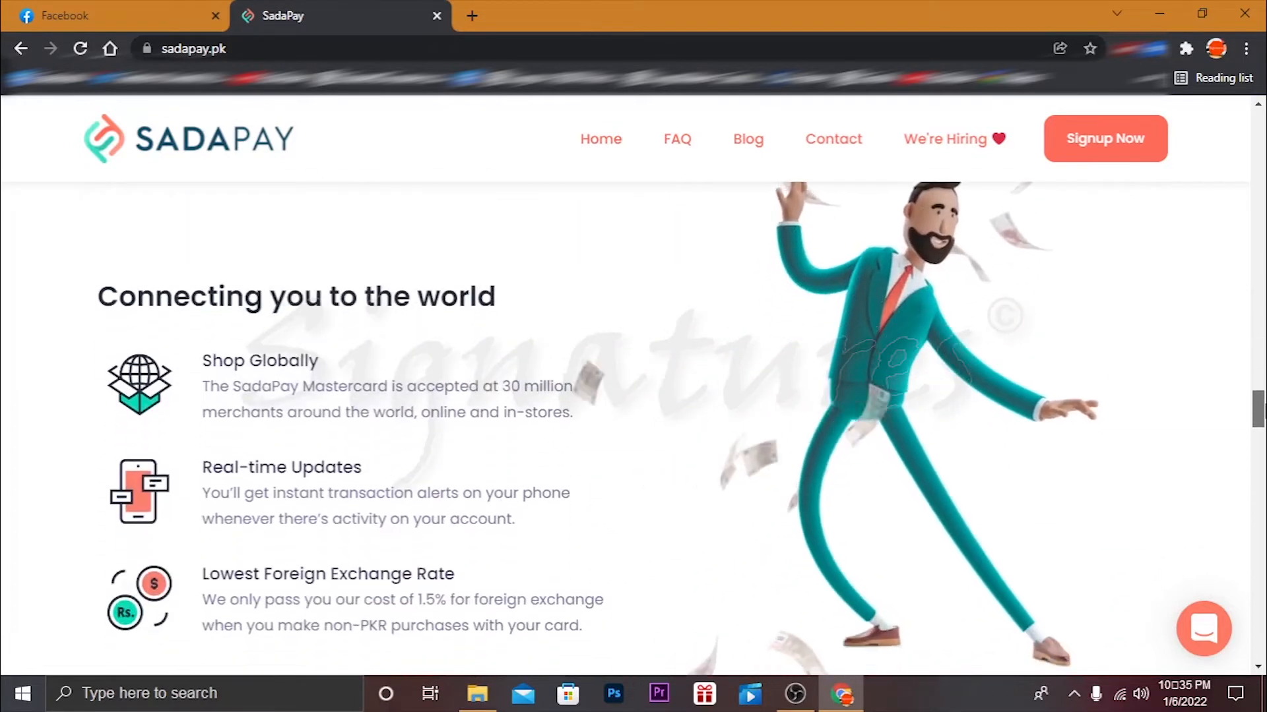
pyautogui.scroll(-3)
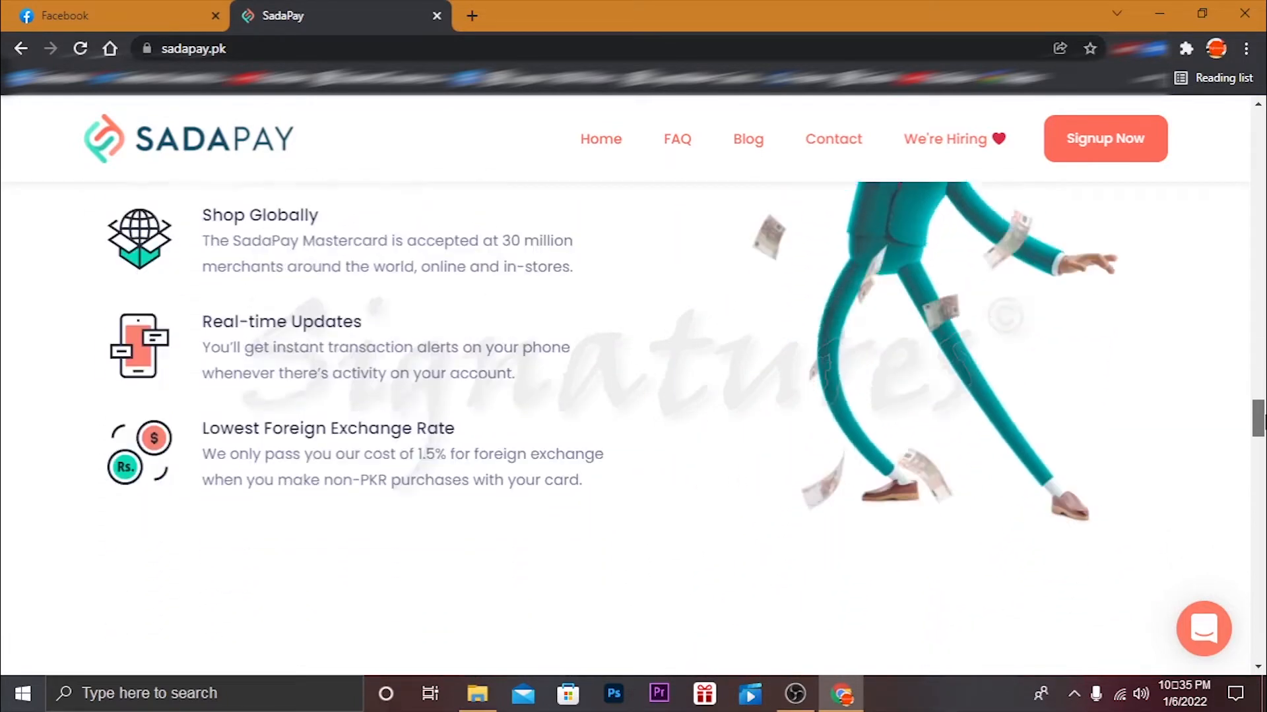
pyautogui.scroll(-3)
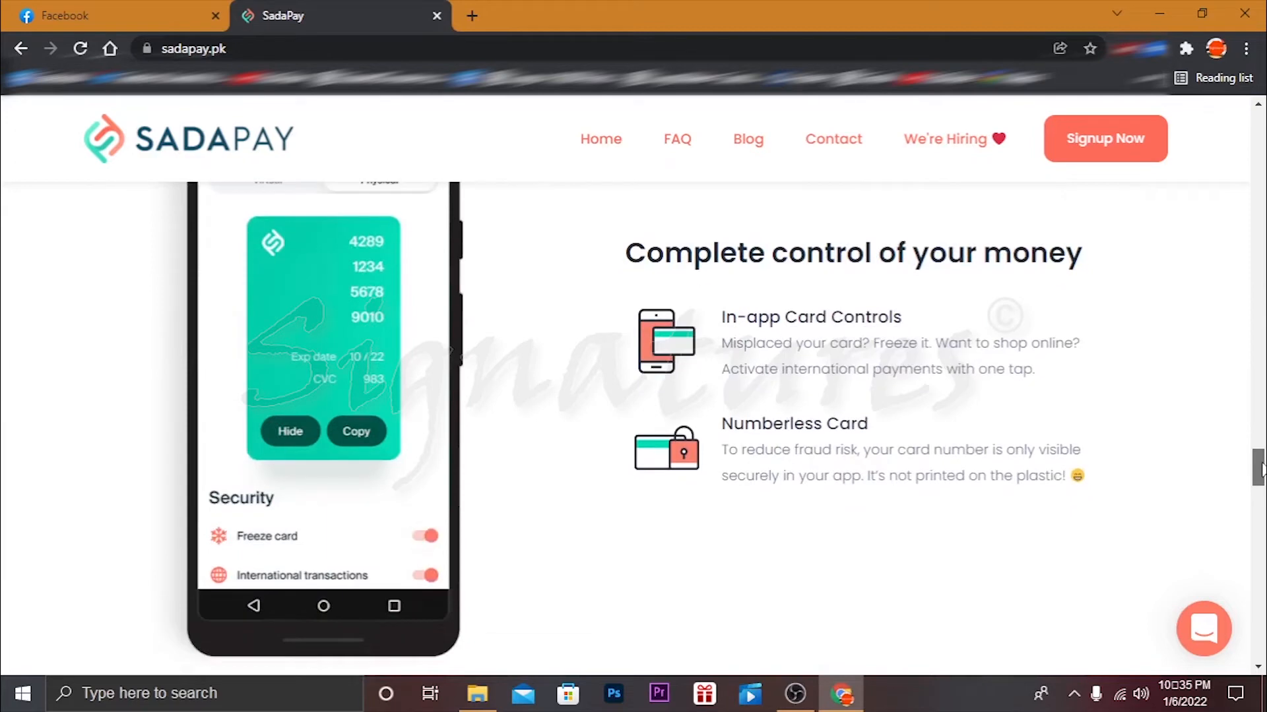
pyautogui.scroll(-3)
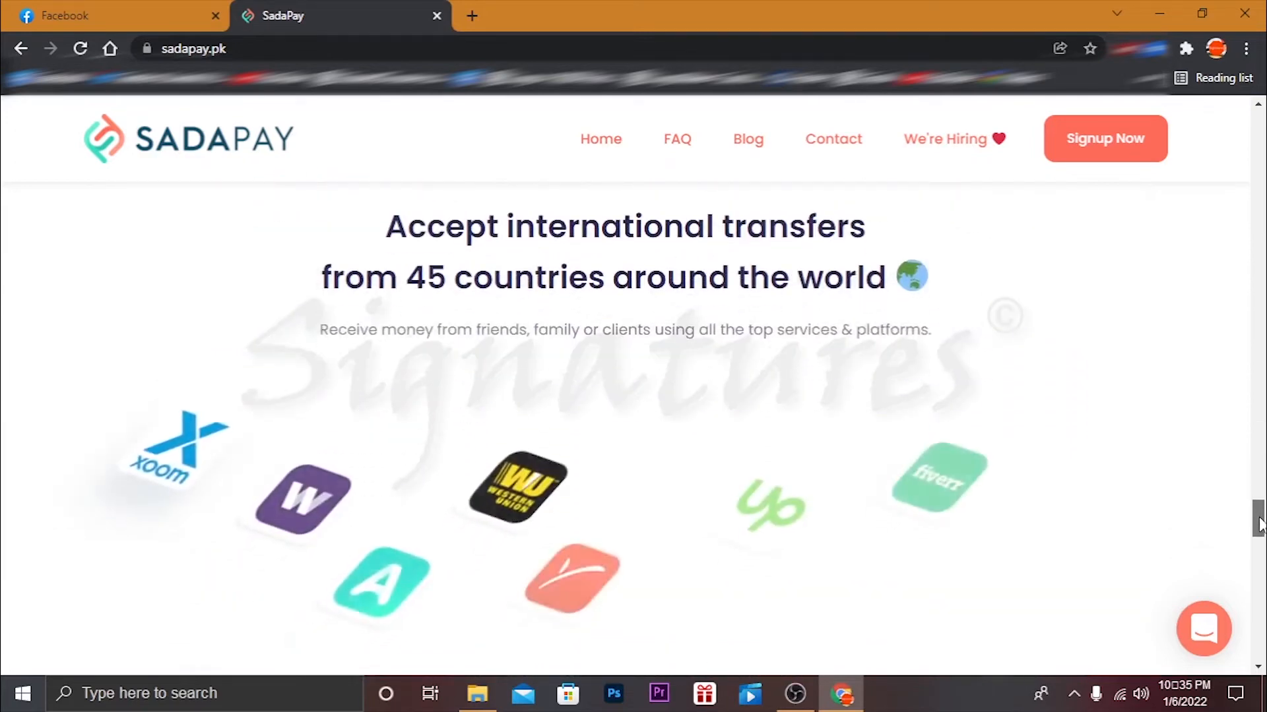
pyautogui.scroll(-3)
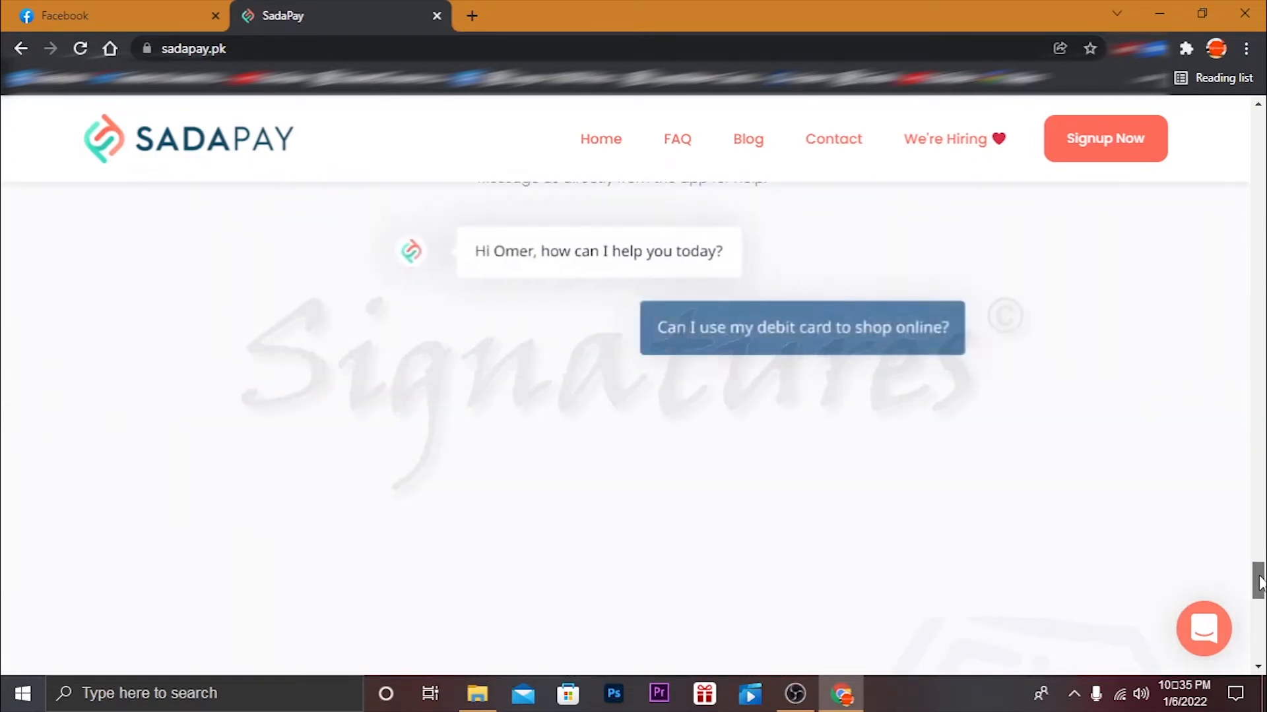
pyautogui.scroll(-3)
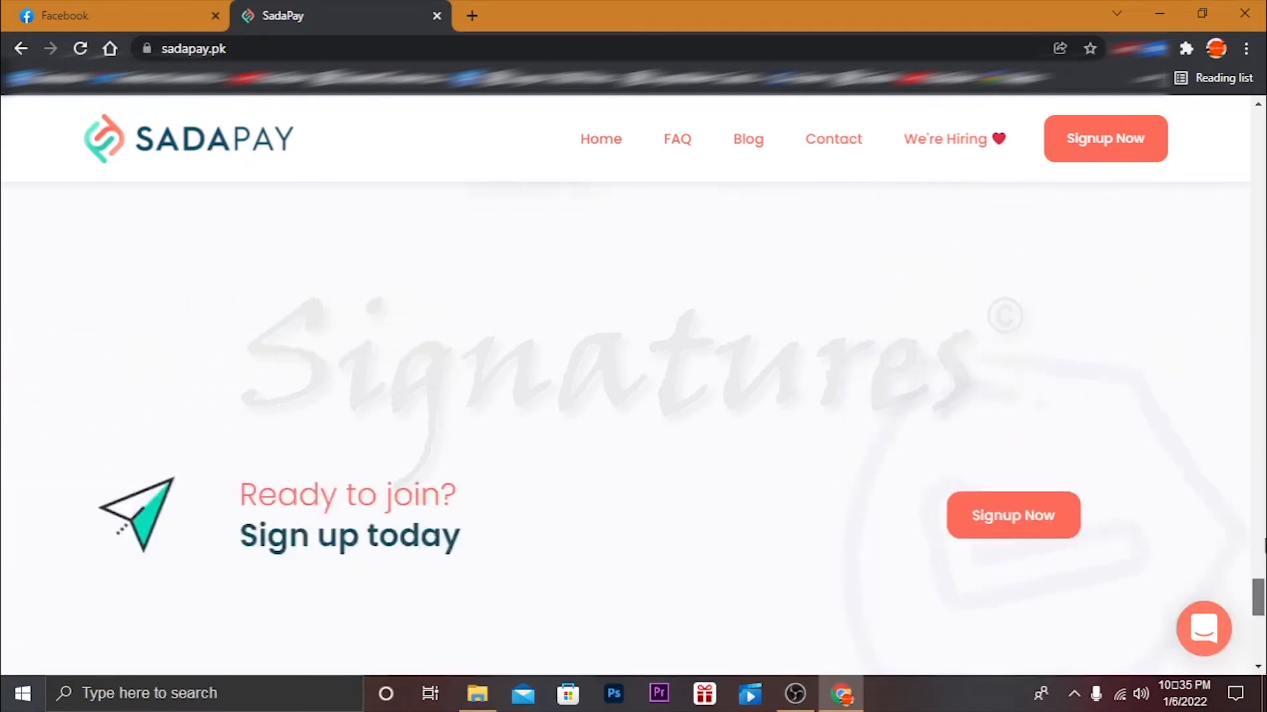
pyautogui.scroll(3)
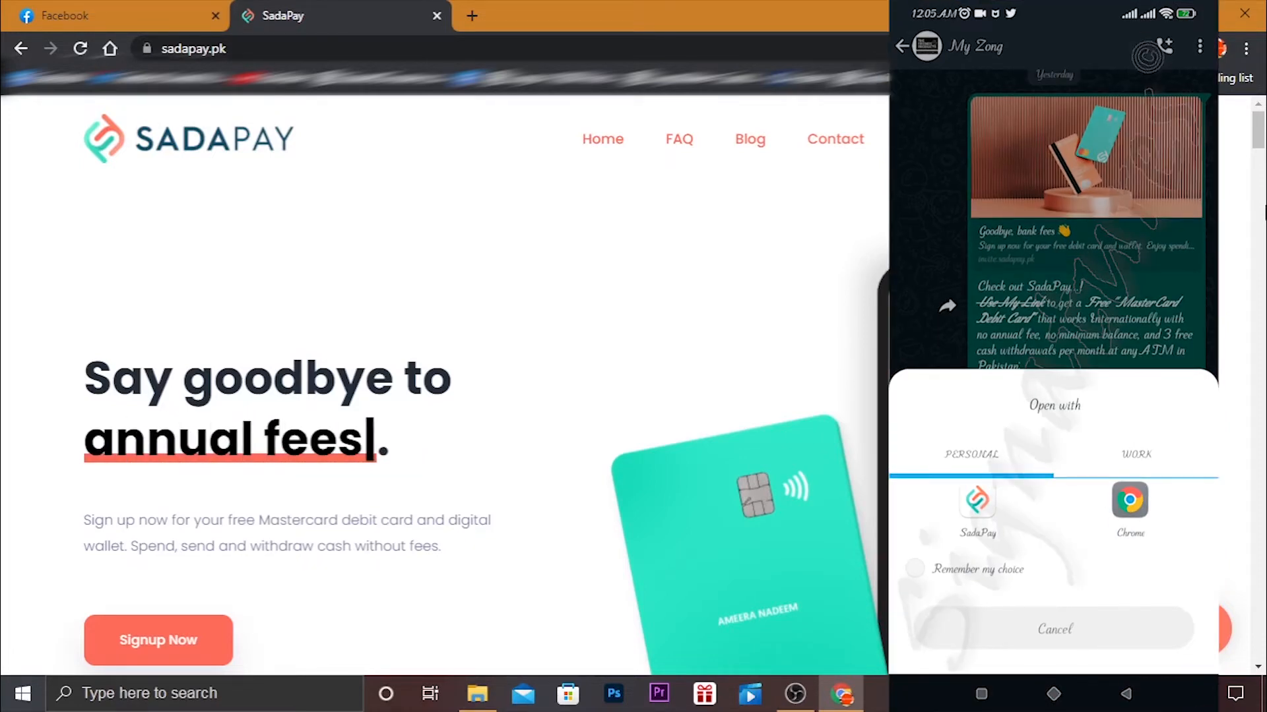
# - Launch the shared invite link in the SadaPay app from WhatsApp's 'Open with' sheet
pyautogui.click(1053, 629)
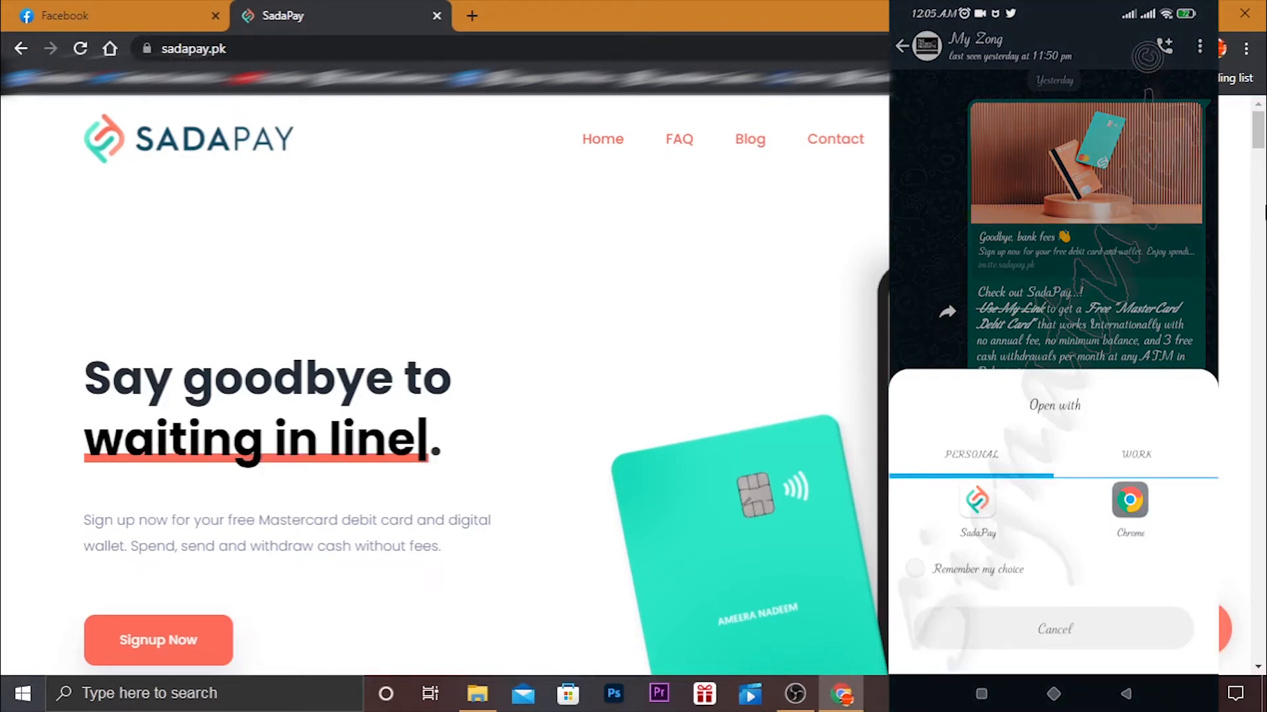
pyautogui.click(1053, 628)
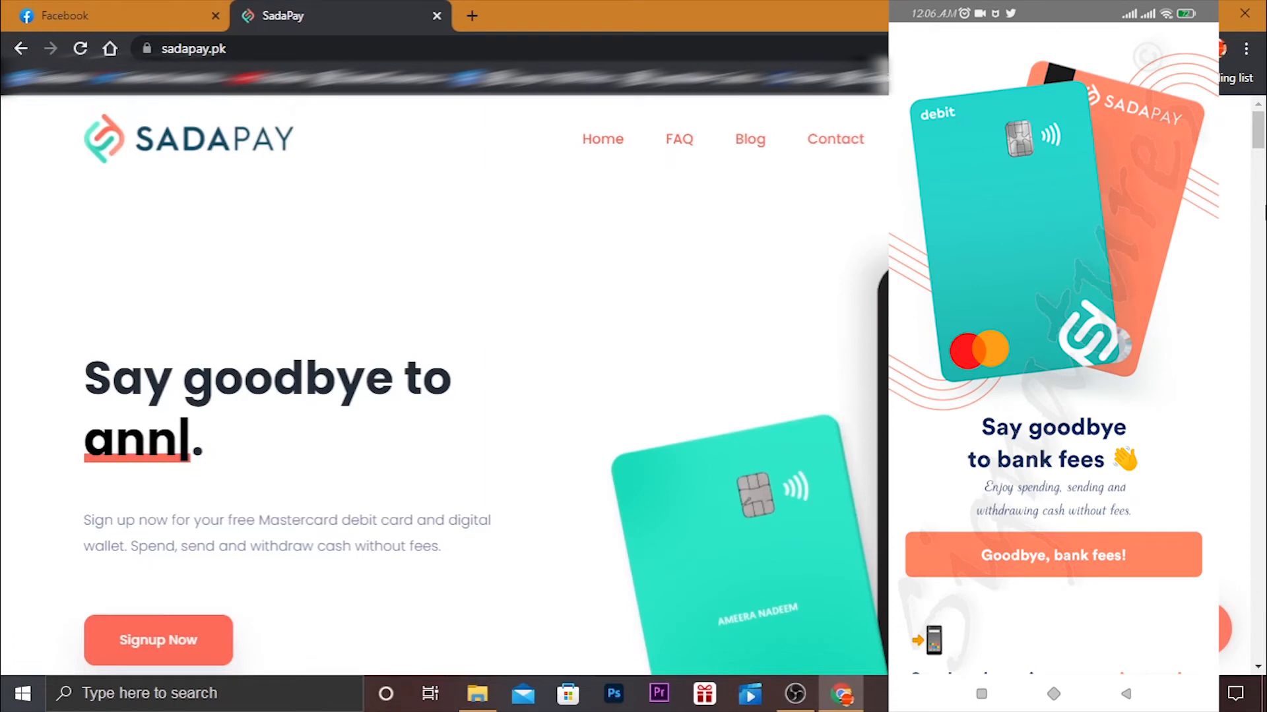
# - Start sign-up via 'Goodbye, bank fees!' and confirm the phone number beginning 034
pyautogui.click(1053, 555)
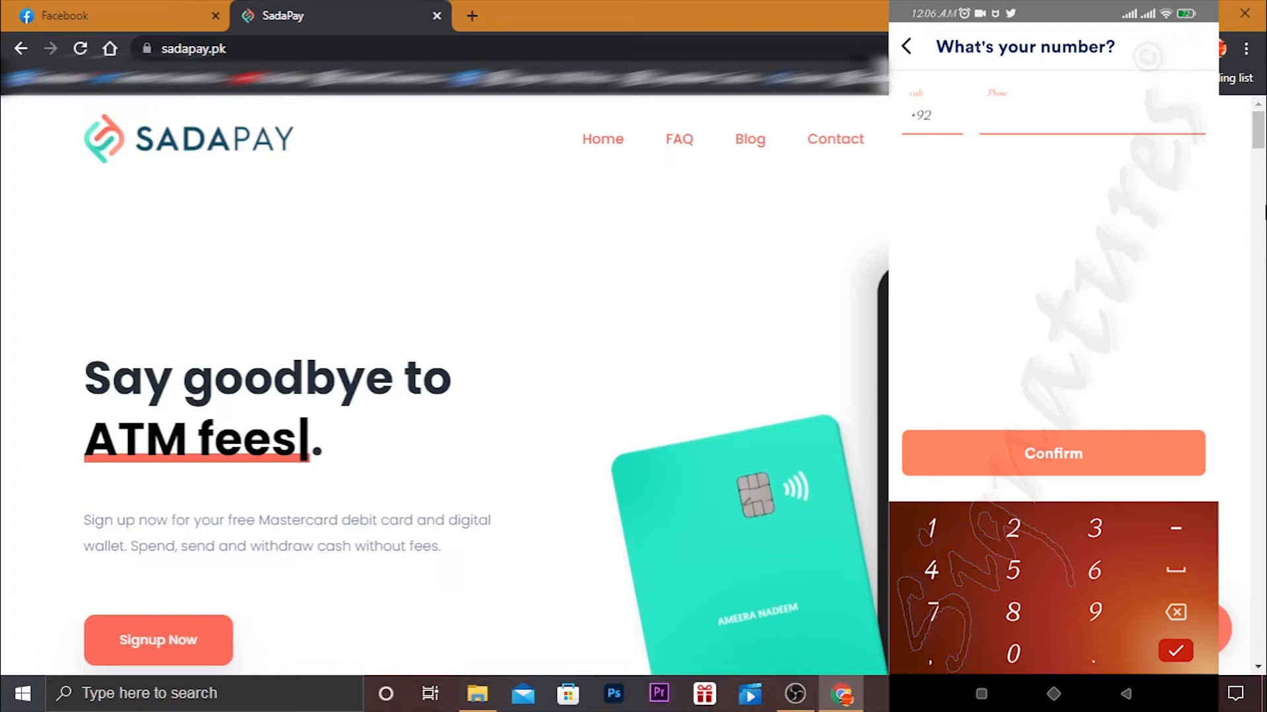
pyautogui.write('034')
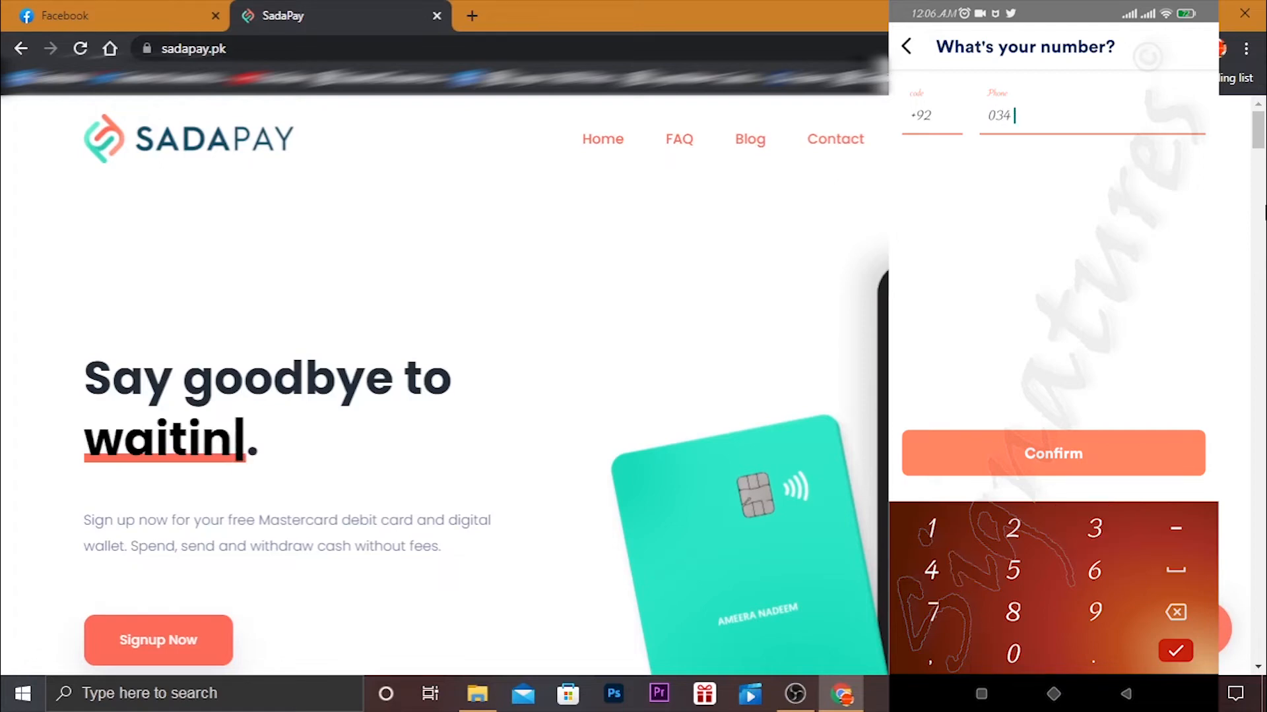
pyautogui.click(930, 611)
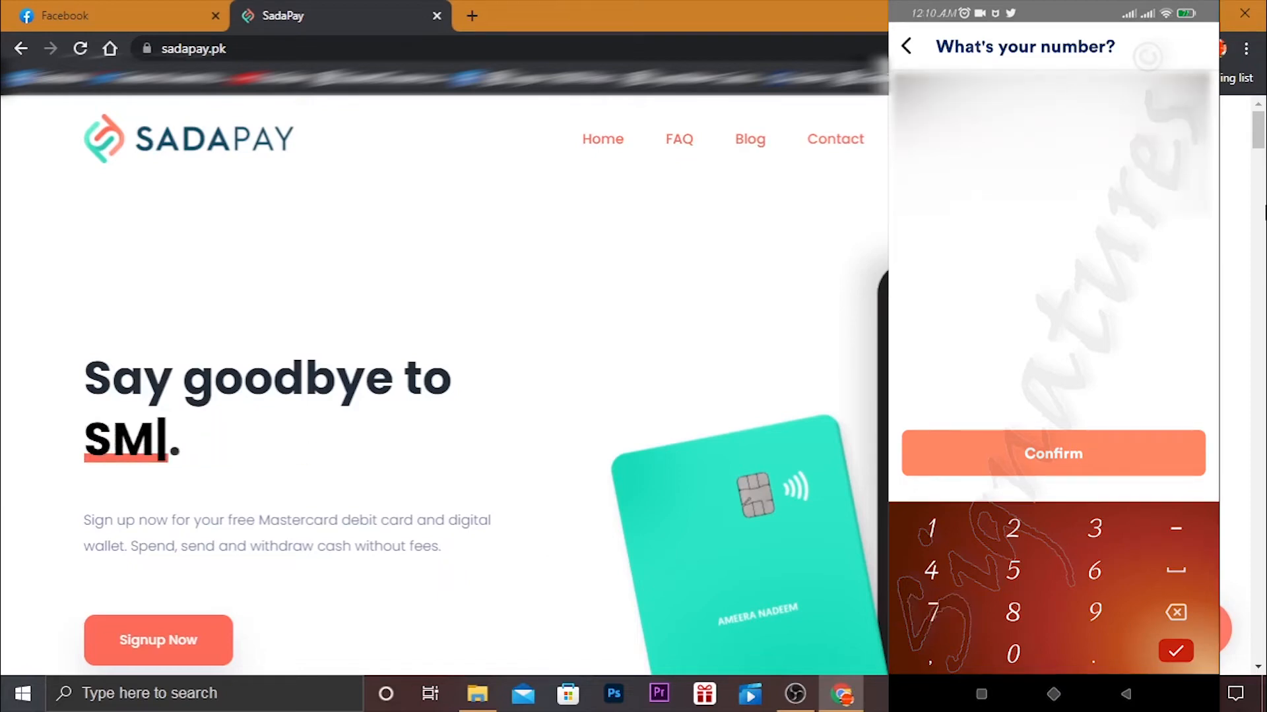
pyautogui.click(1052, 453)
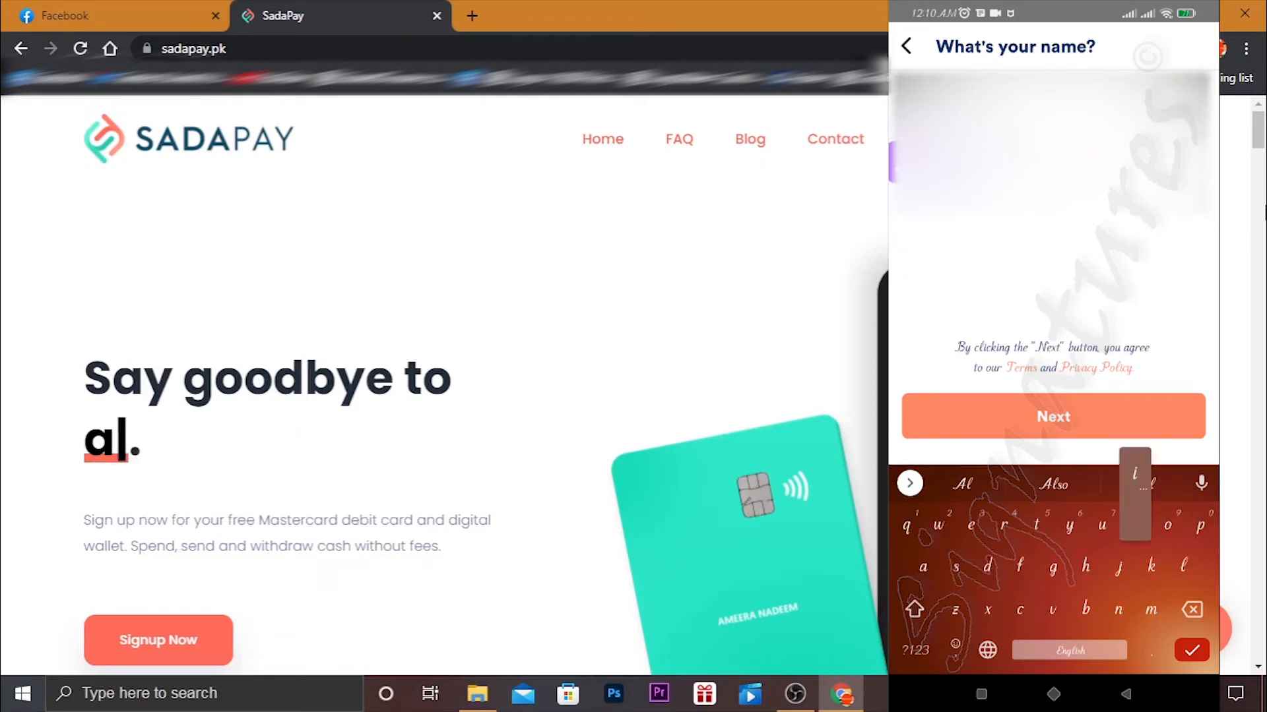
# - Submit the name, birthday and email screens to complete the SadaPay registration
pyautogui.click(1052, 415)
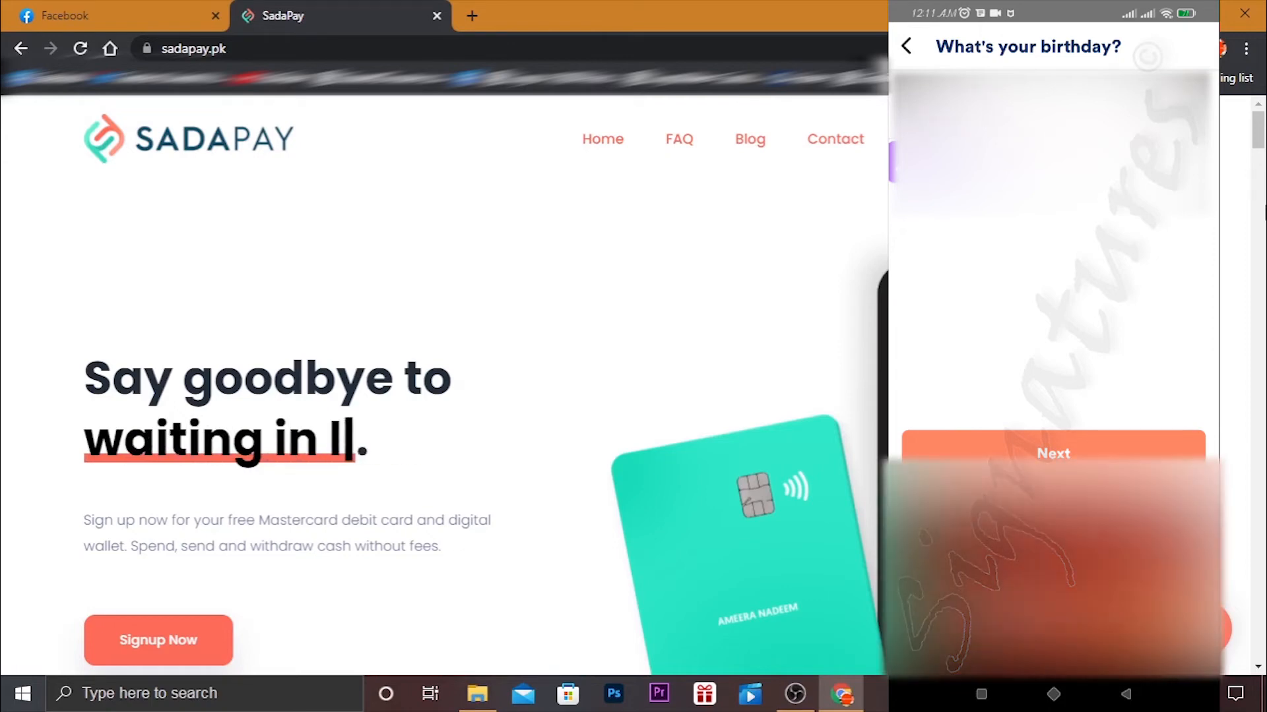
pyautogui.click(1051, 453)
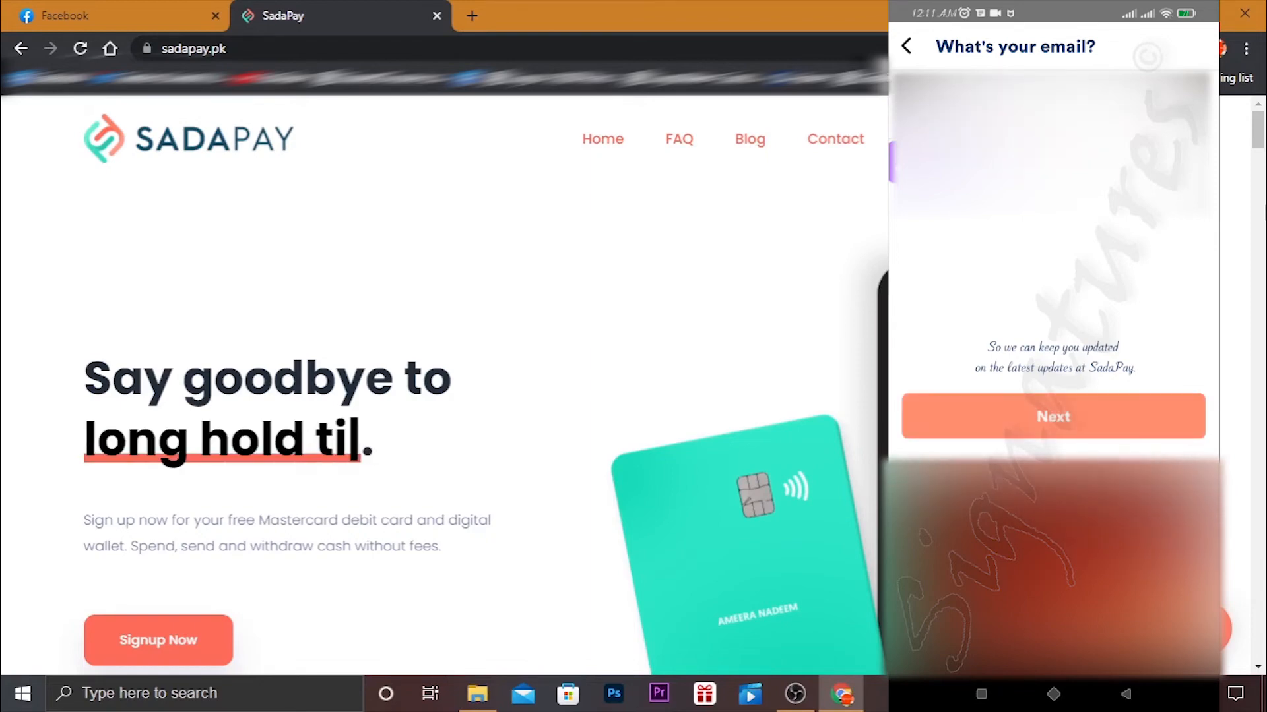
pyautogui.click(1052, 416)
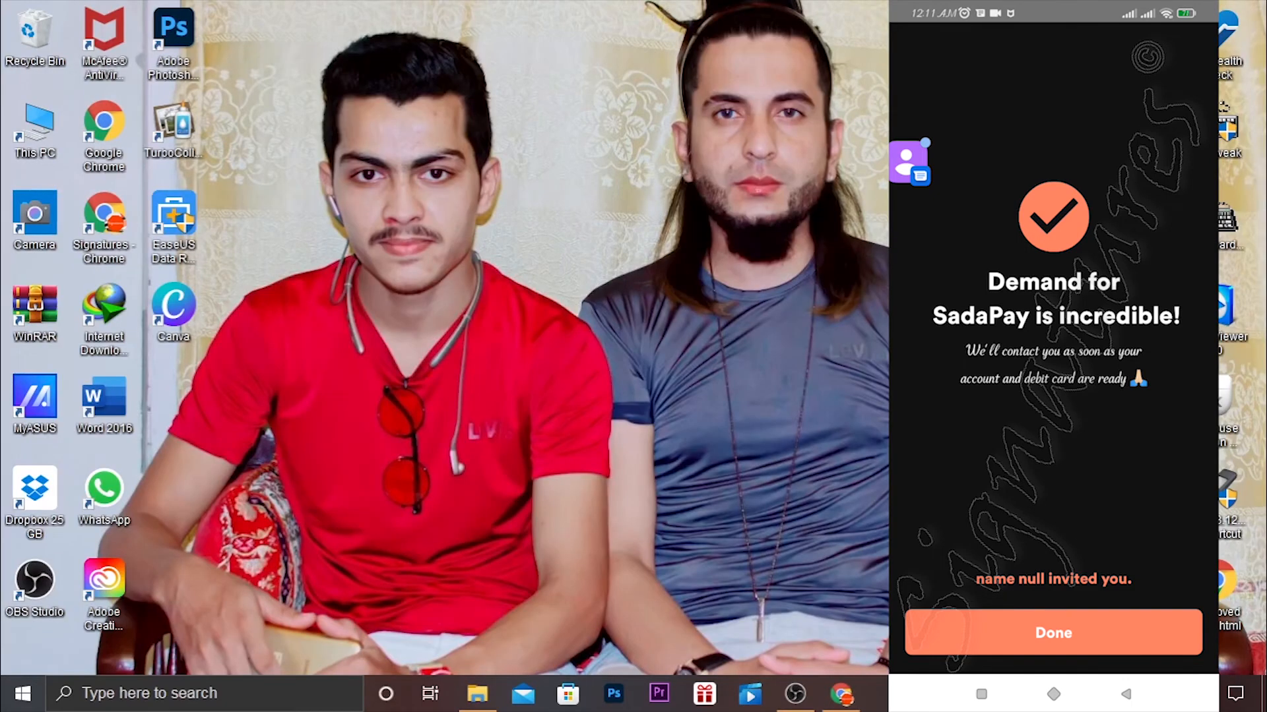
# - Dismiss the confirmation and Waitlist popup to reveal position #386,793
pyautogui.click(1053, 632)
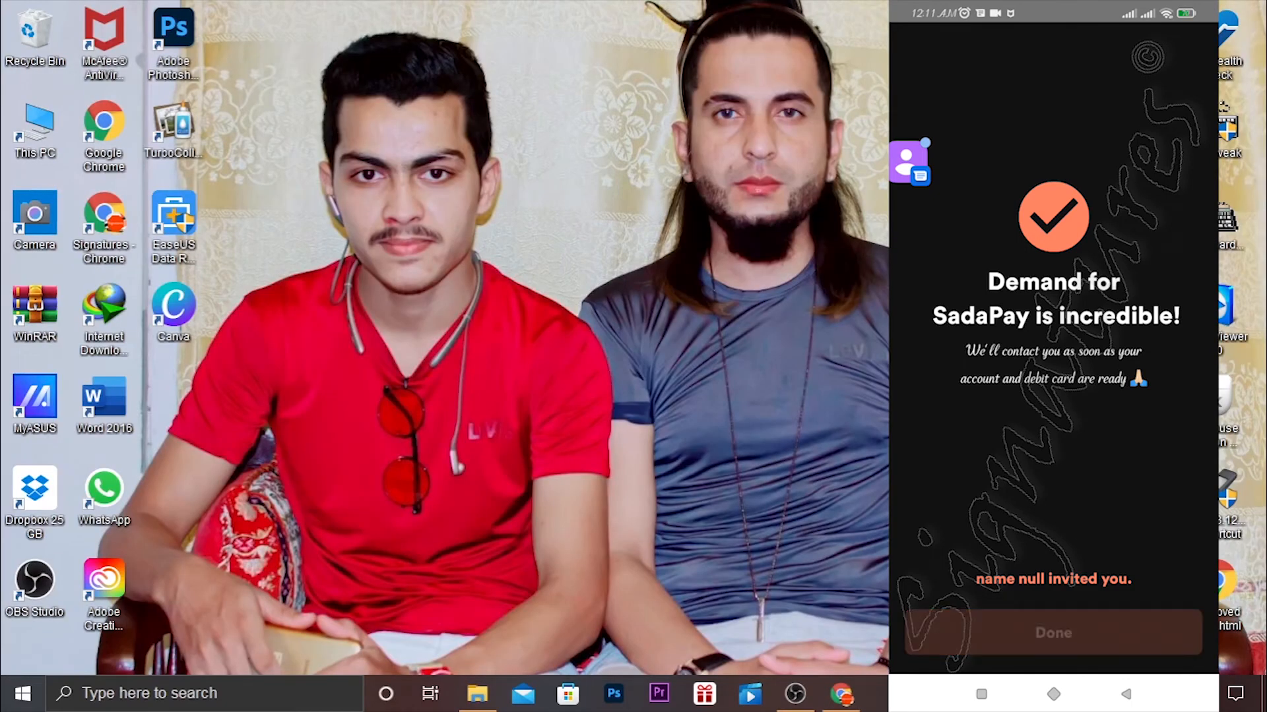
pyautogui.click(1051, 632)
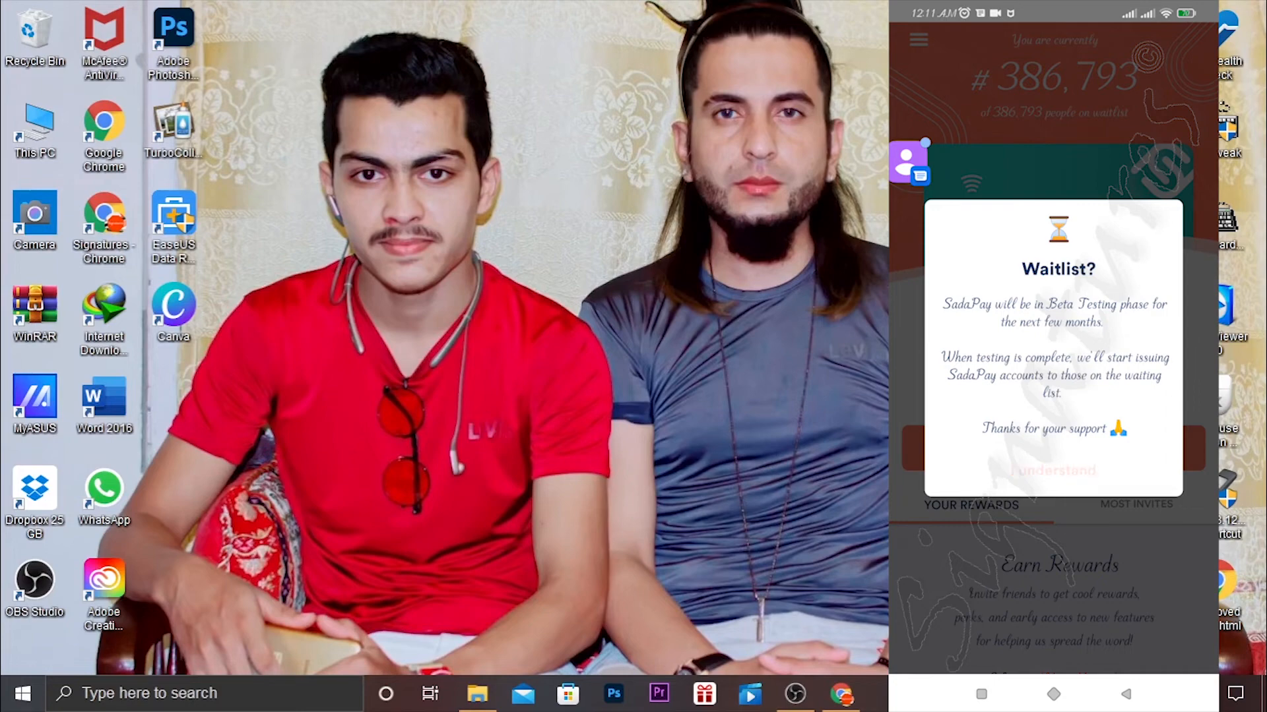
pyautogui.click(1053, 470)
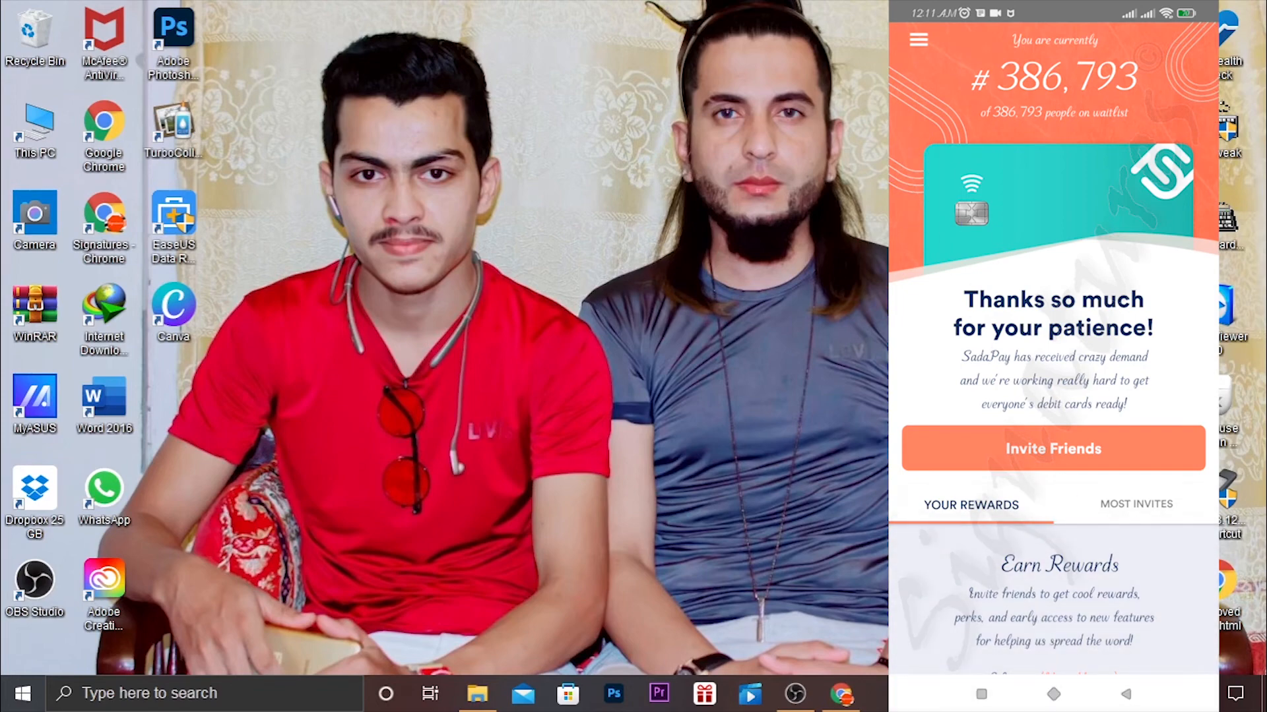
# - Scroll through the Earn Rewards invite tiers down to the Founder's Club card
pyautogui.scroll(-3)
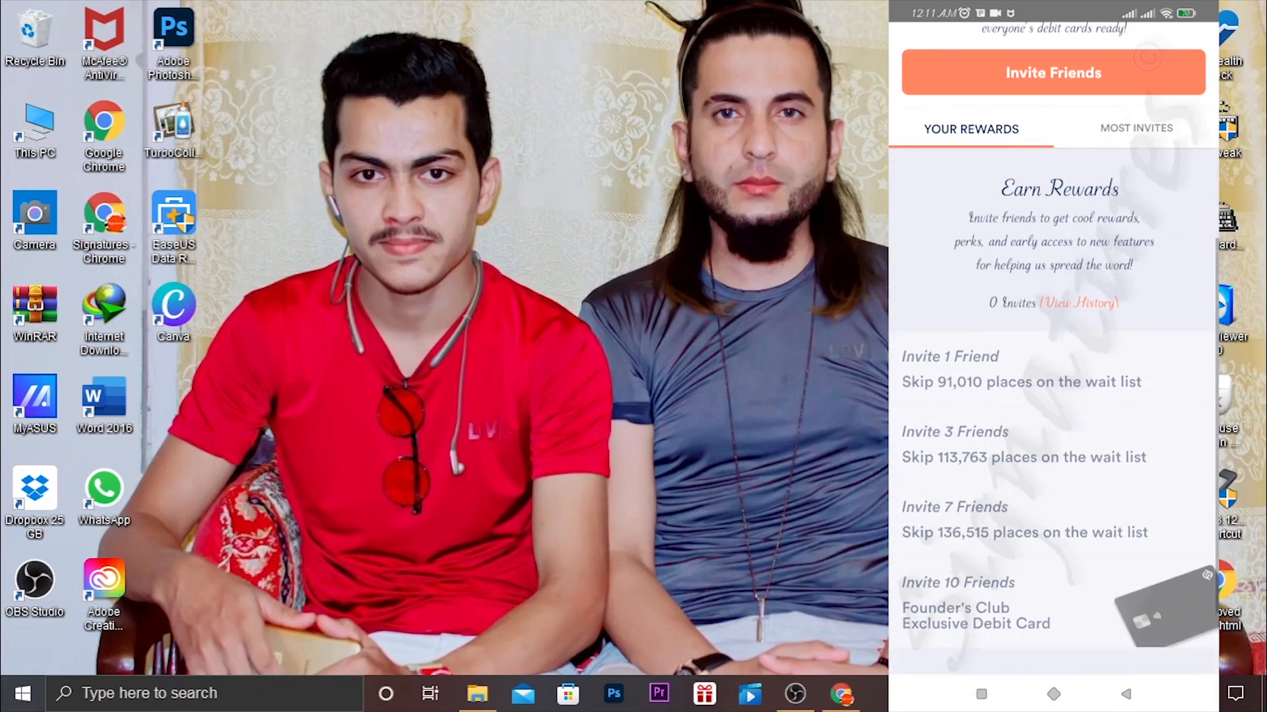
pyautogui.scroll(-3)
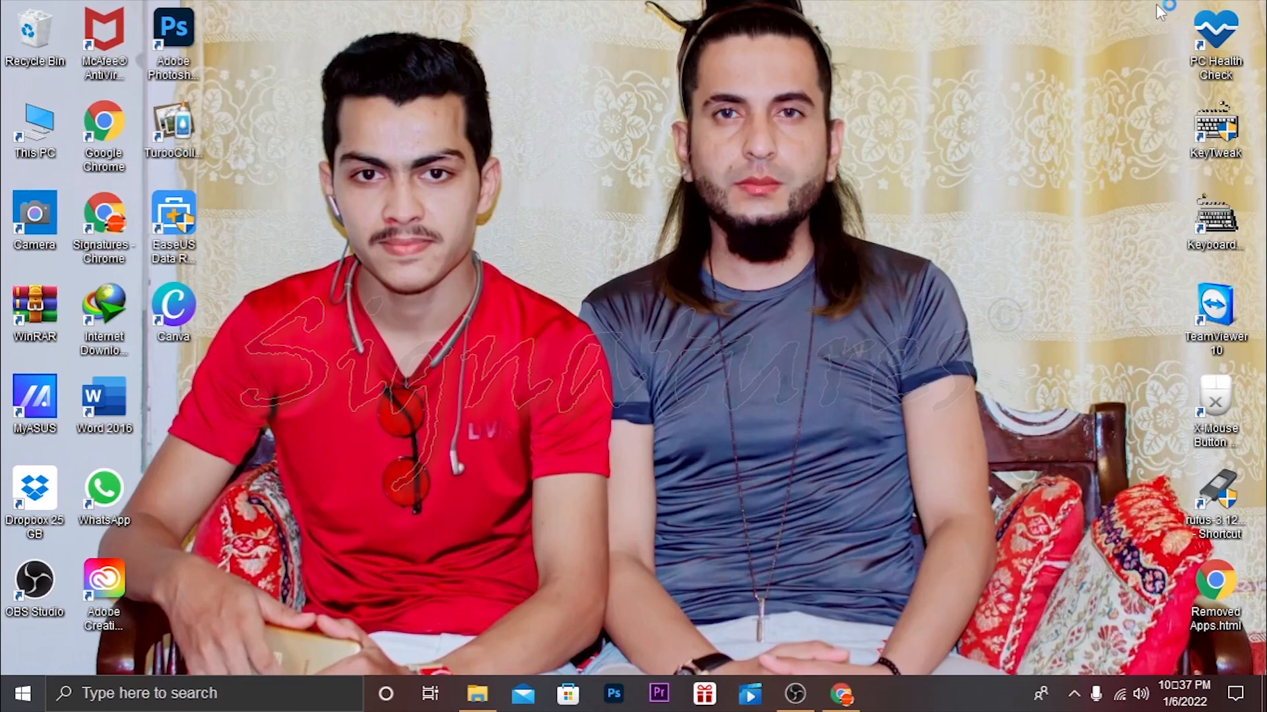
pyautogui.moveTo(1164, 12)
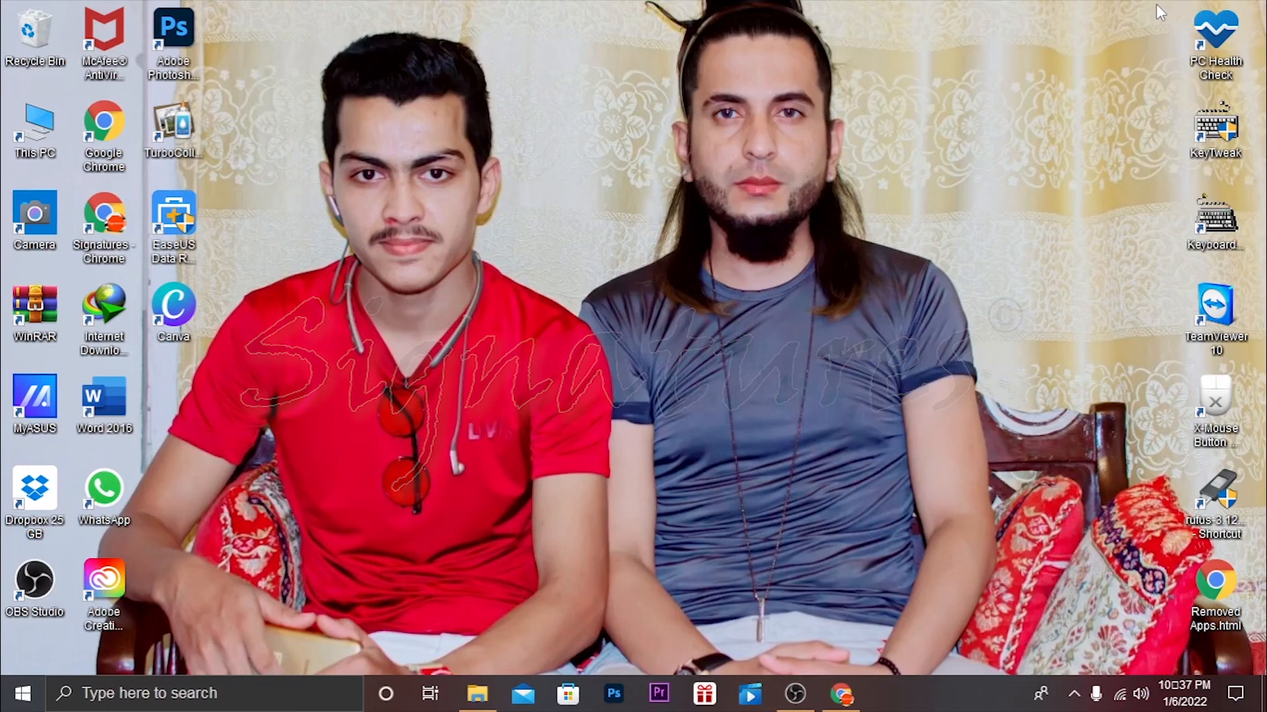